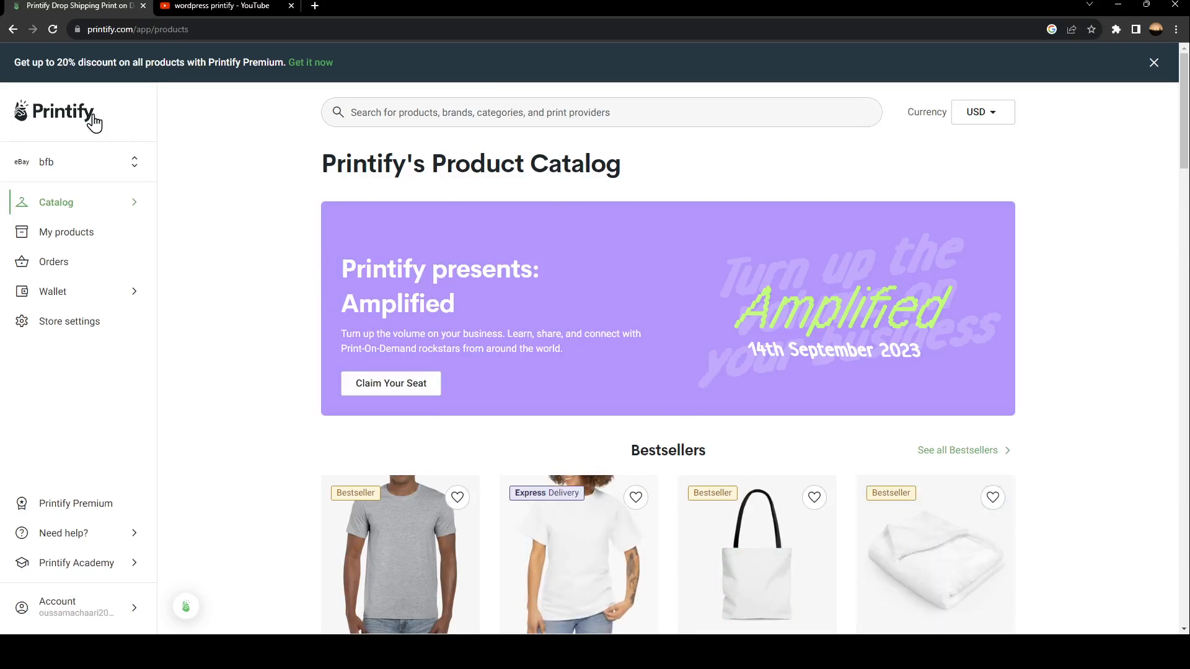
mouse_move(95, 616)
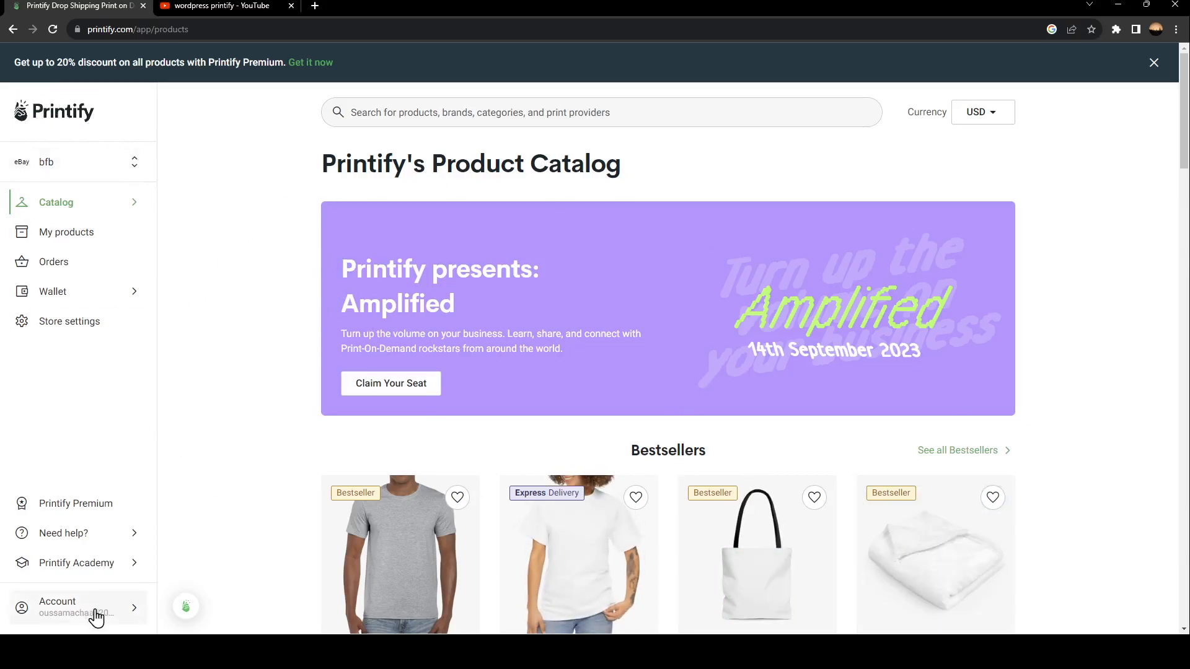
mouse_move(1065, 308)
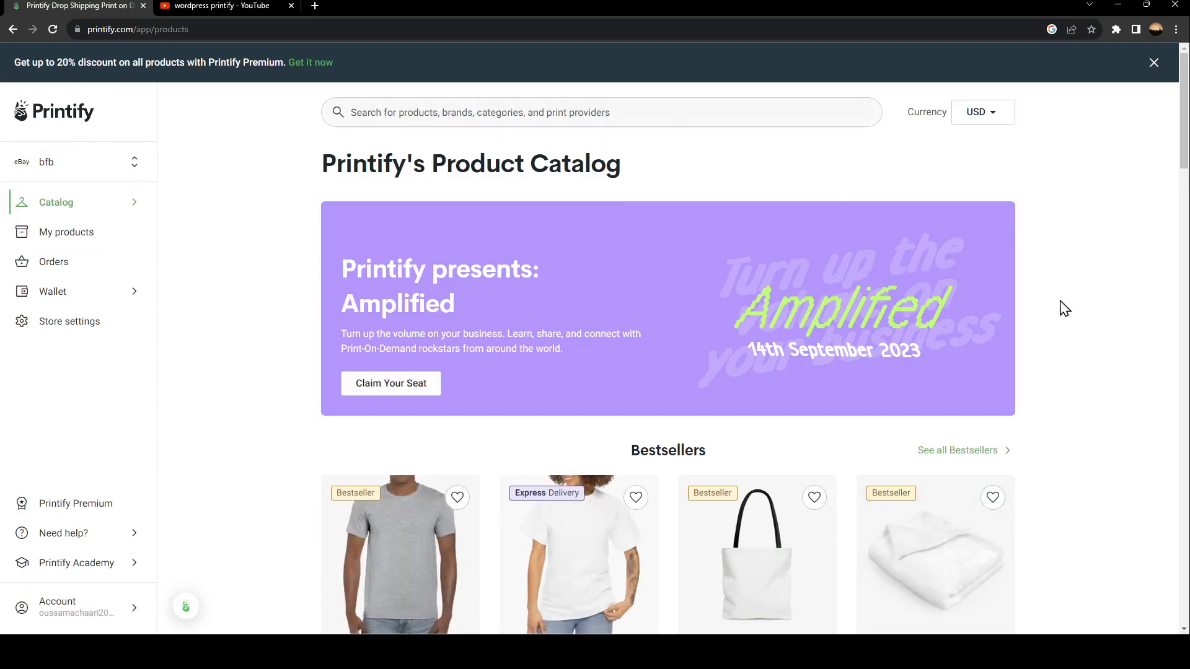
mouse_move(200, 254)
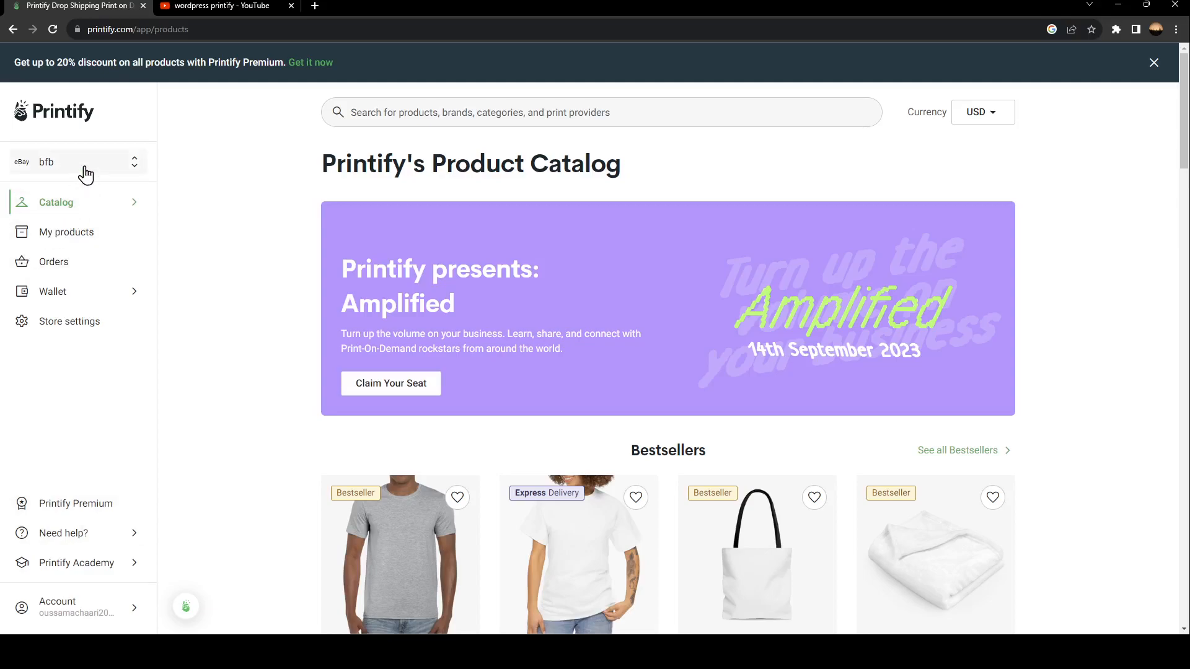
mouse_move(90, 143)
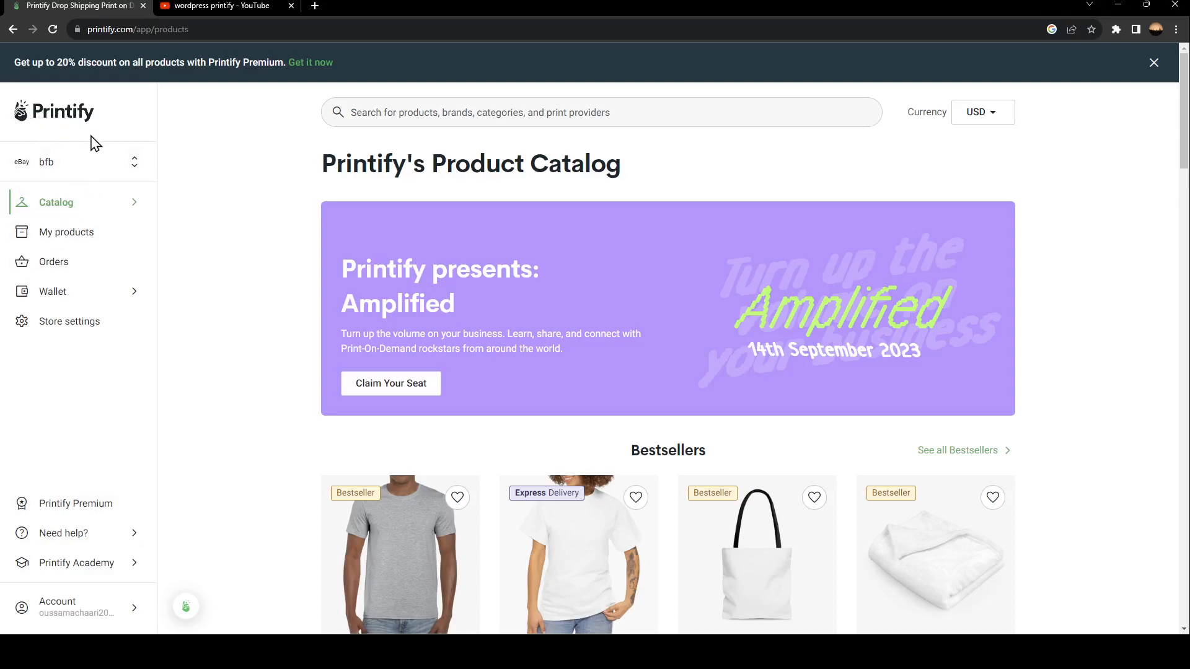
Open the store switcher and go to Manage my stores to see all three stores
click(75, 162)
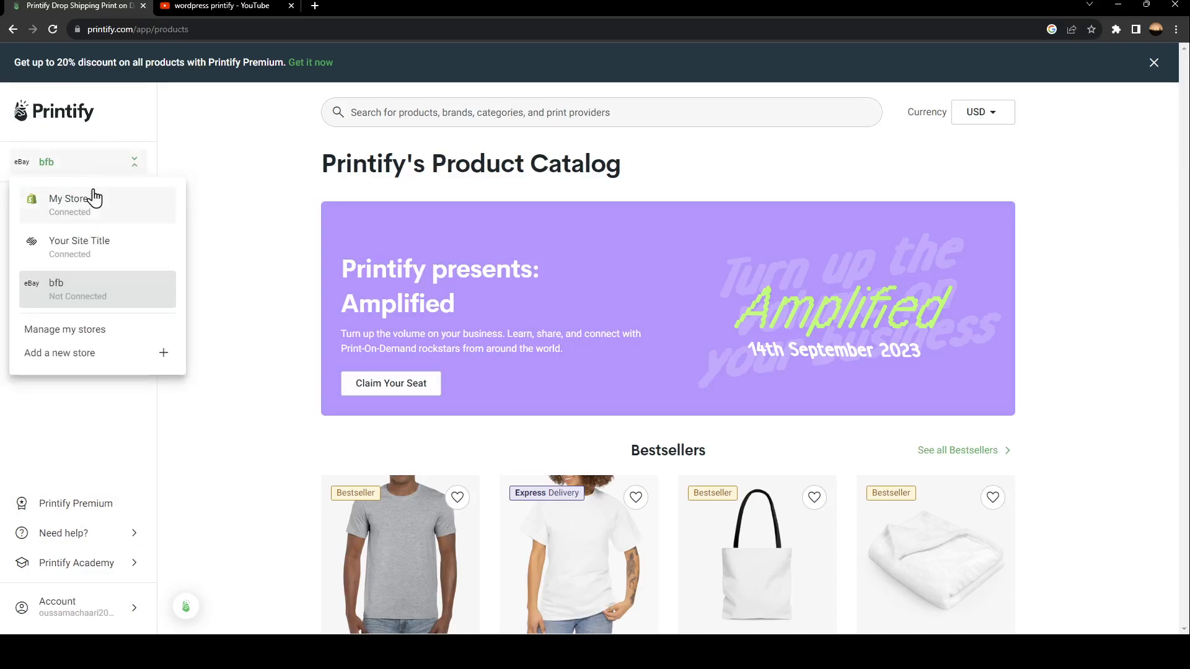
mouse_move(65, 334)
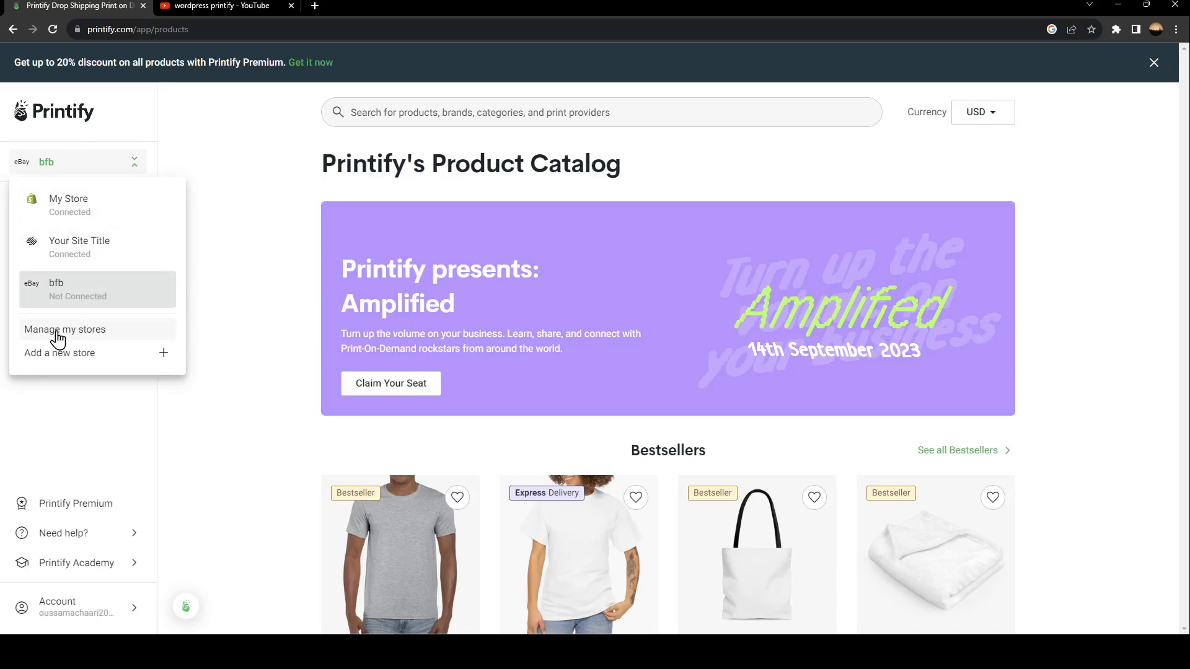
click(65, 328)
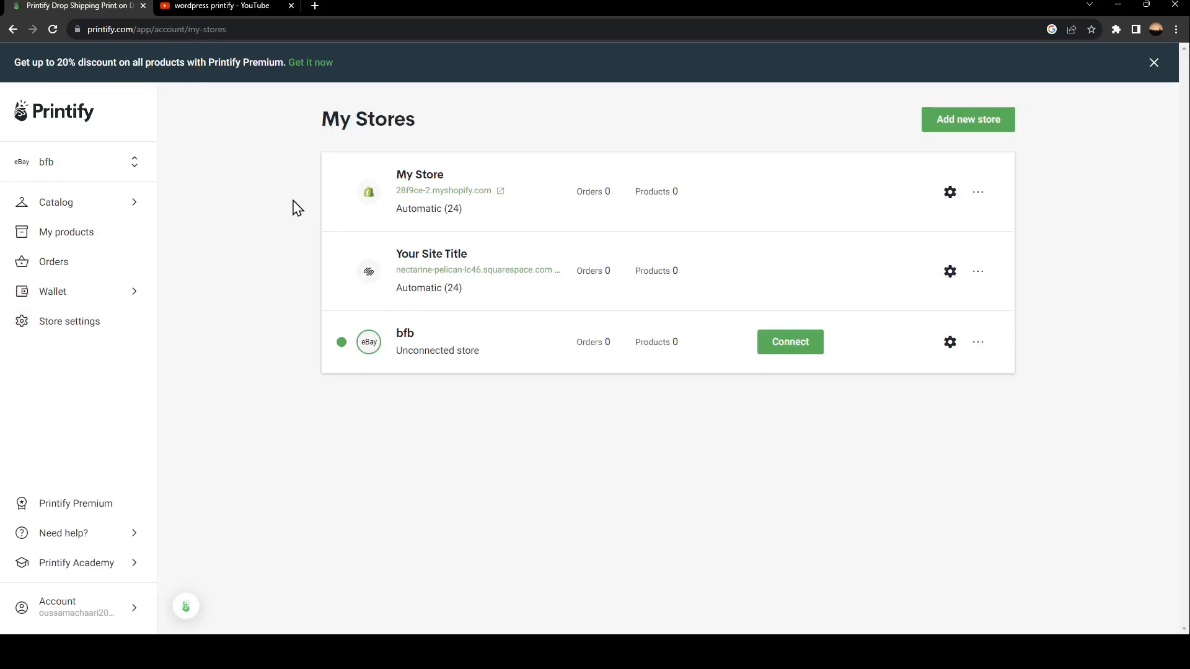
Check the ⋯ options for the bfb and Your Site Title stores, then choose Add new store
click(978, 342)
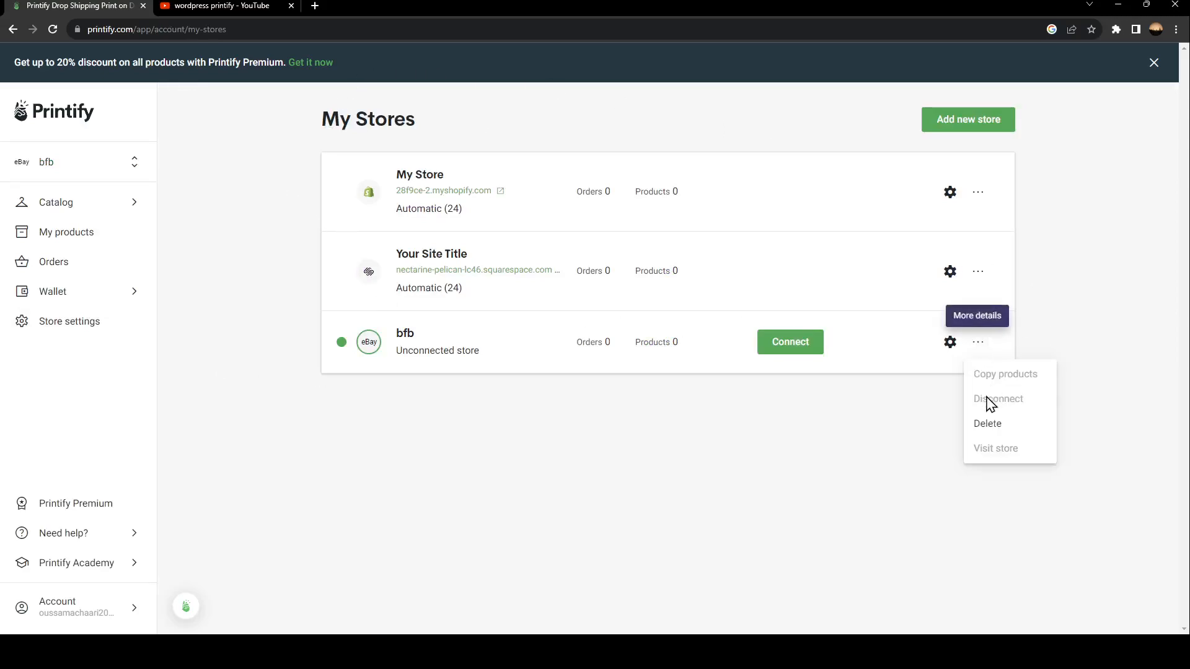
click(978, 271)
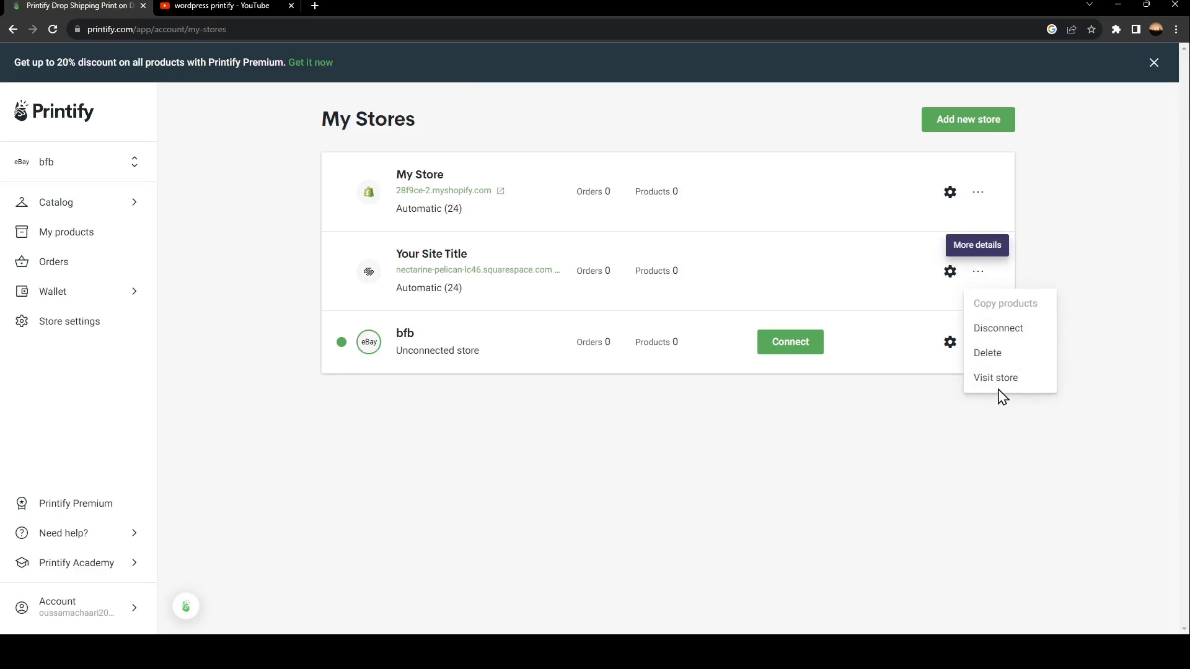
click(1060, 222)
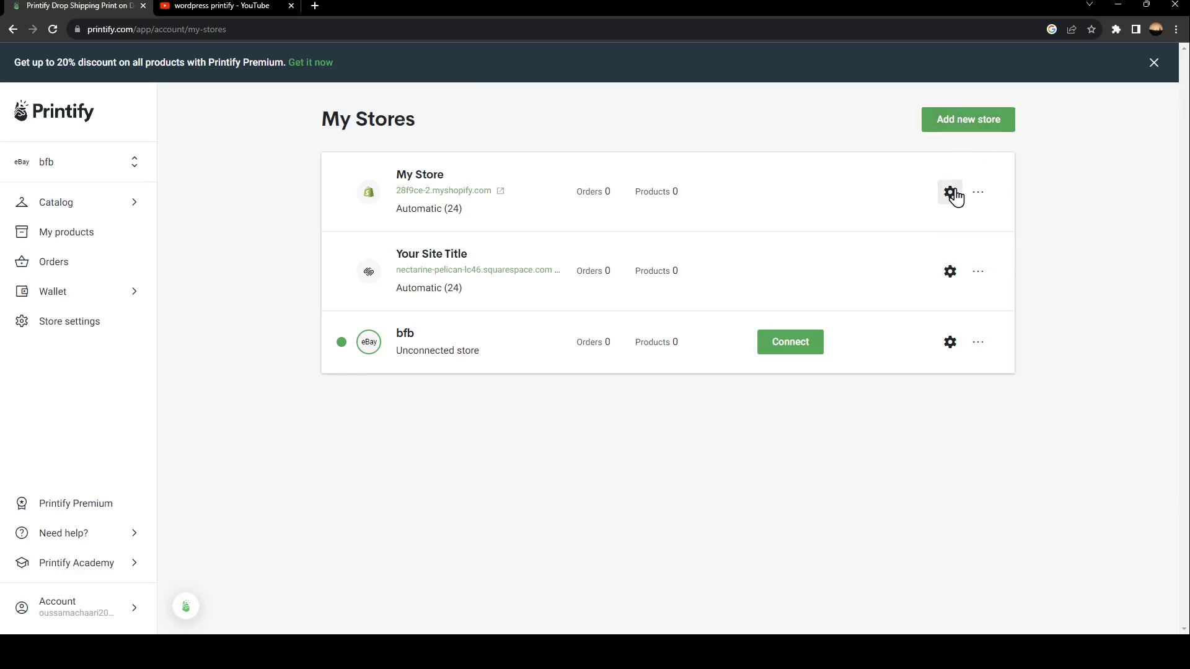
mouse_move(949, 192)
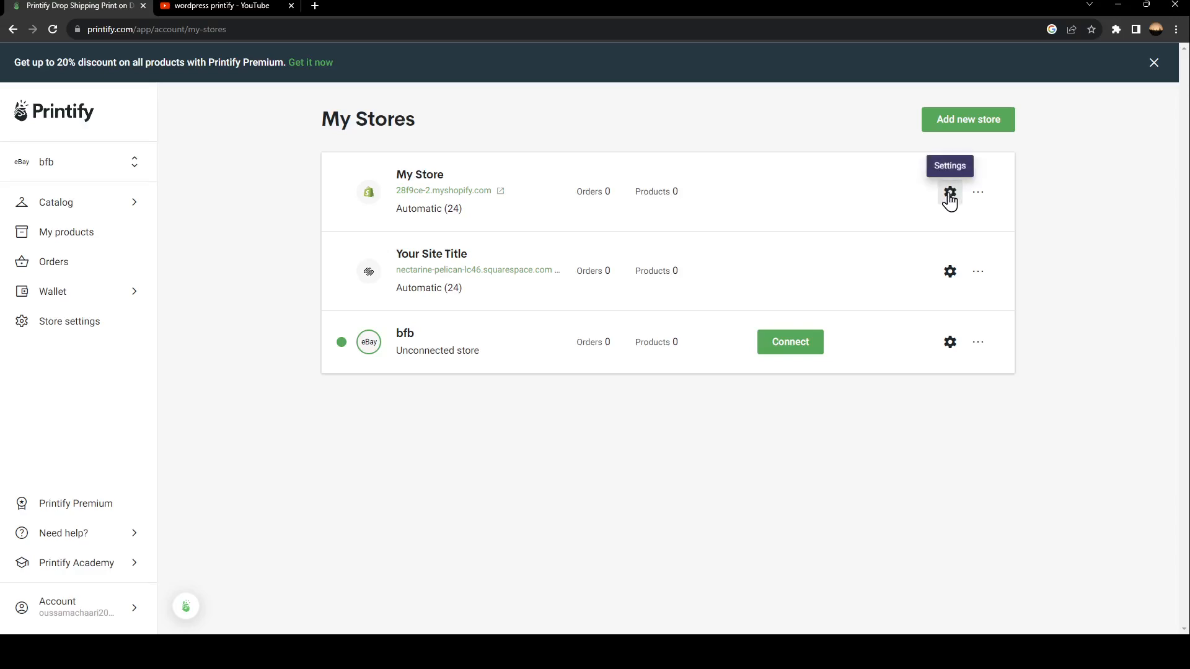
mouse_move(732, 119)
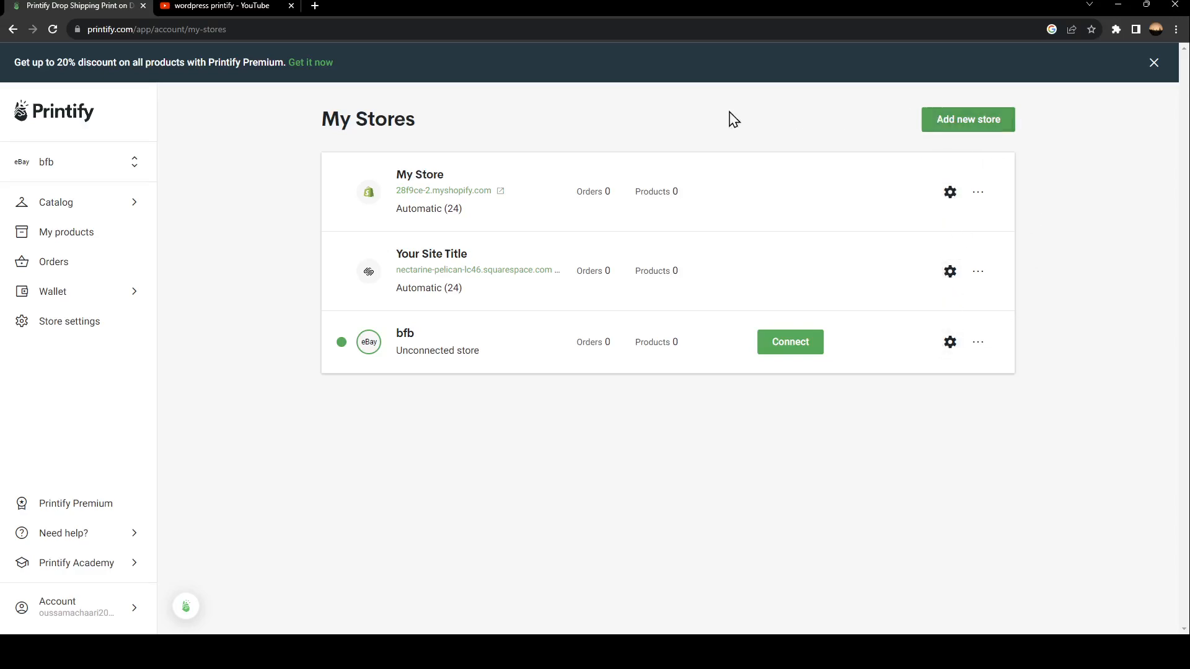
click(967, 119)
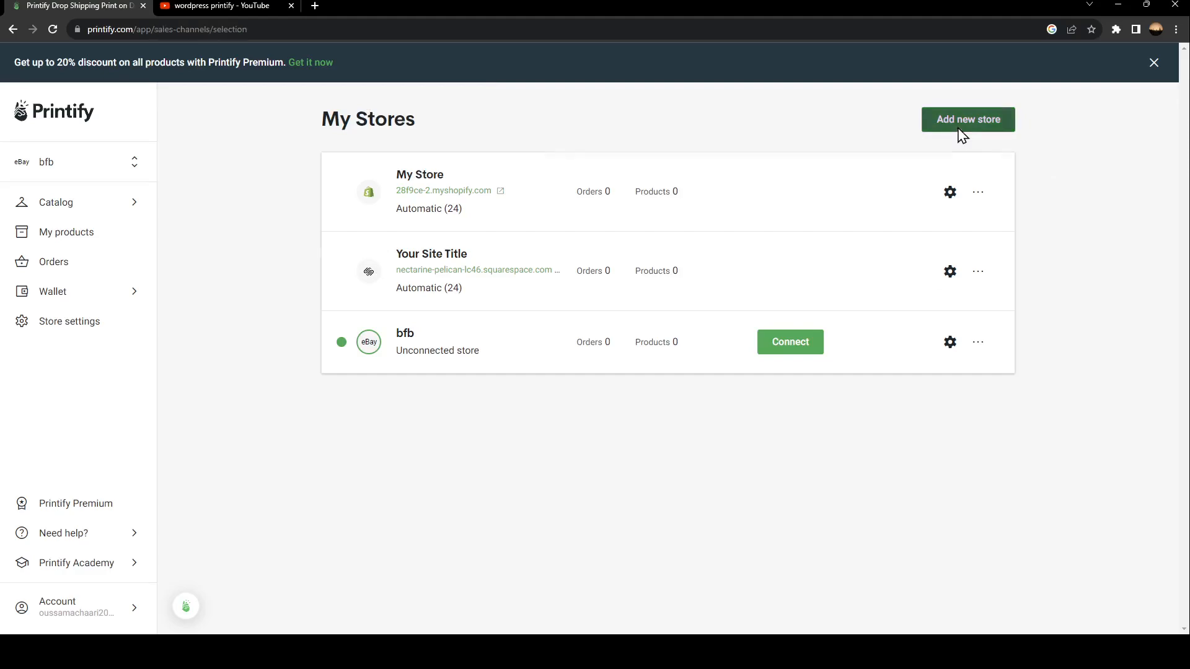
Load the Let's connect your store page showing Etsy, Shopify, WooCommerce and eBay
click(966, 119)
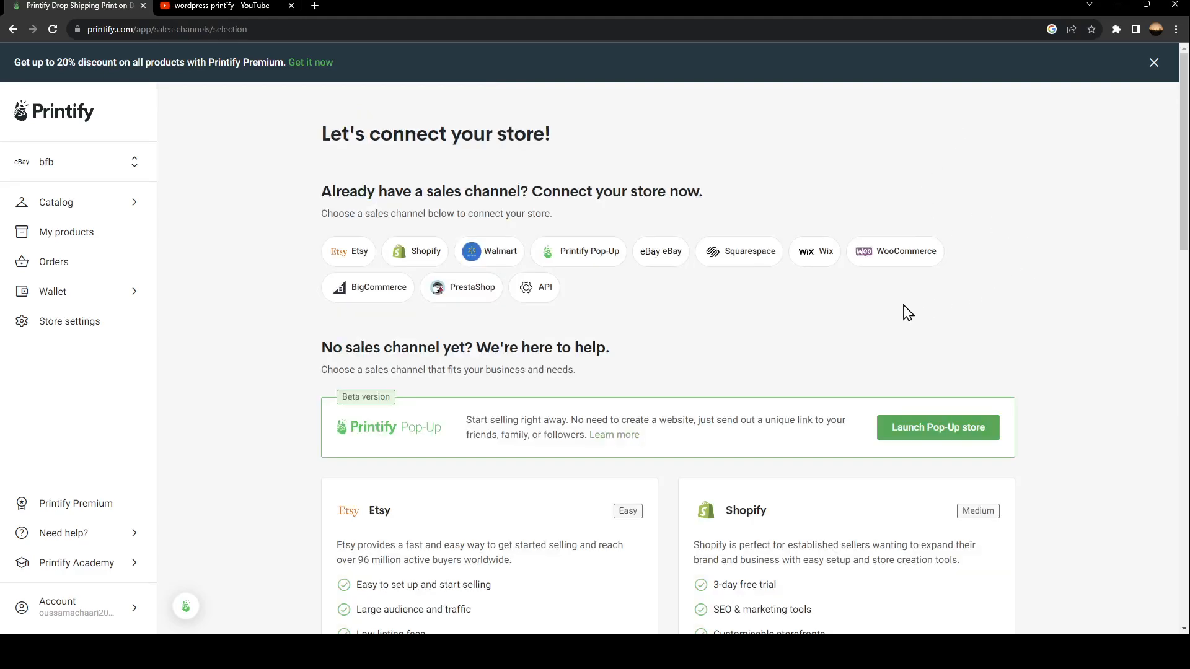
mouse_move(529, 315)
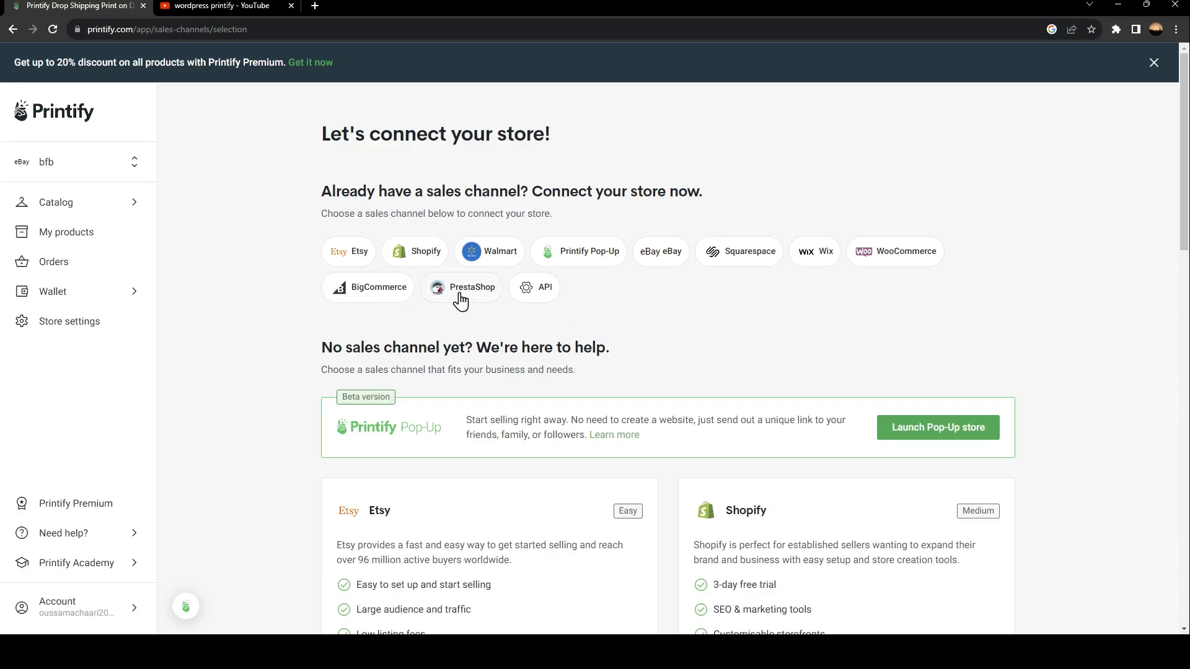
mouse_move(296, 271)
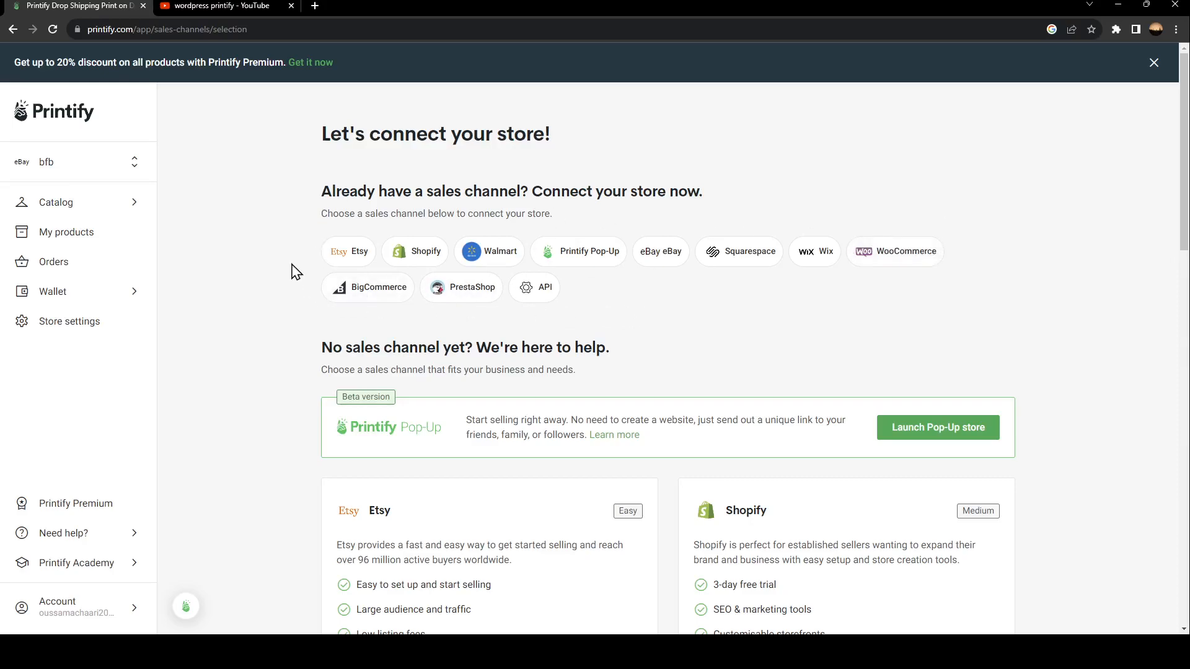
mouse_move(963, 297)
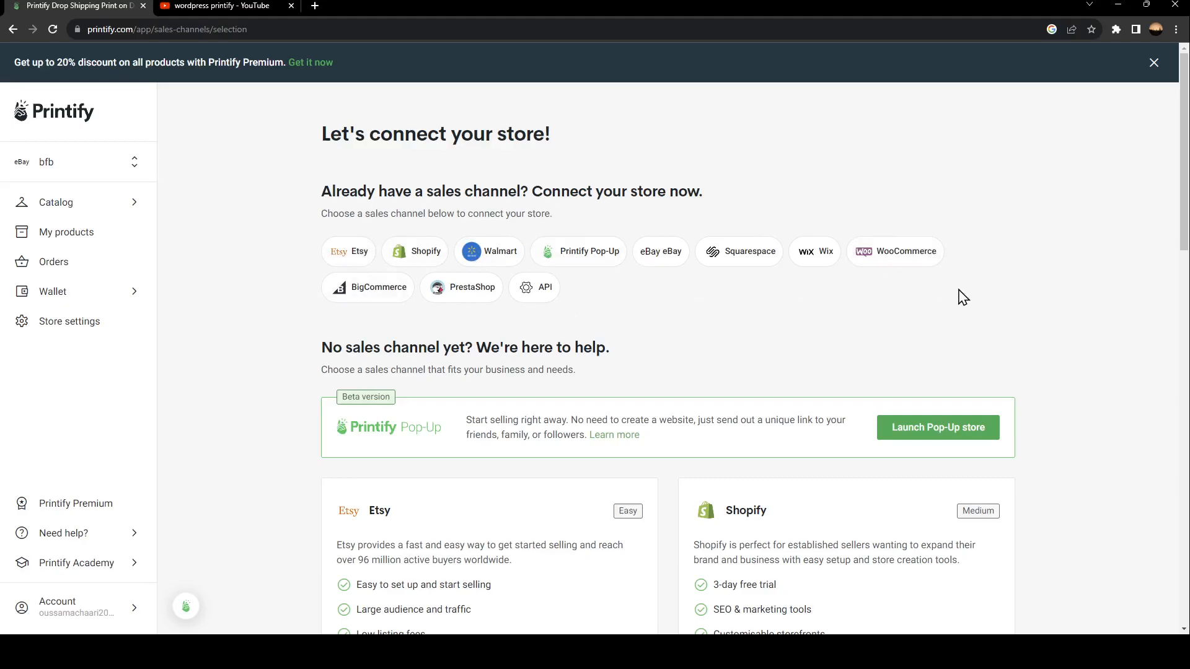
mouse_move(1031, 359)
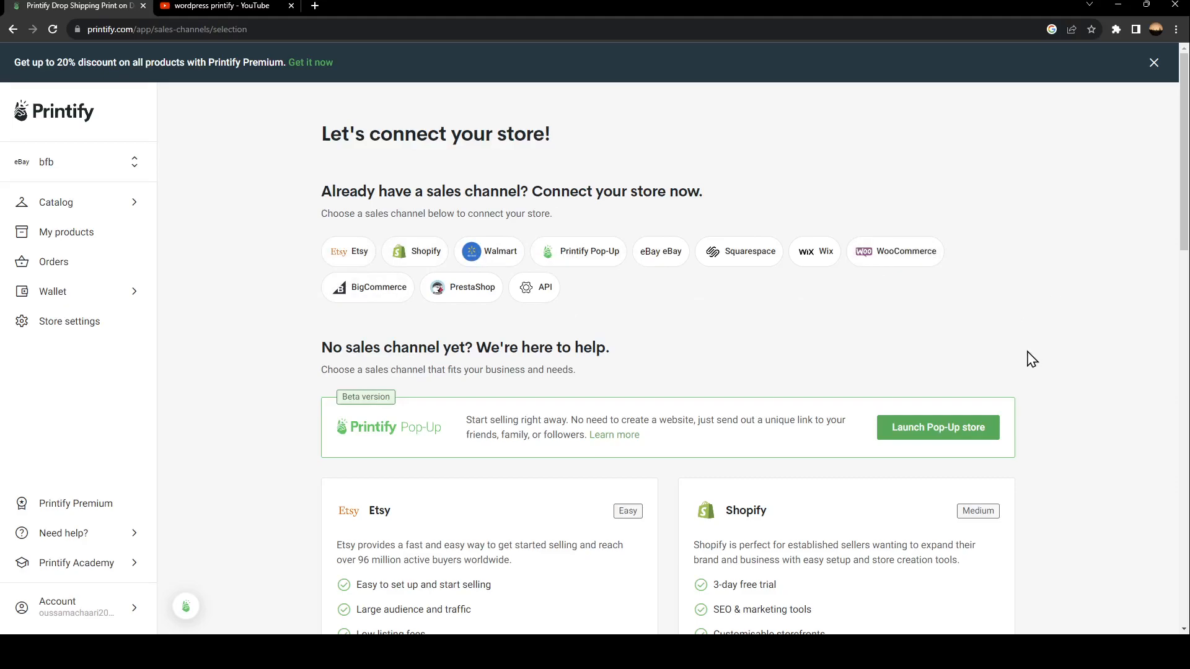
mouse_move(895, 265)
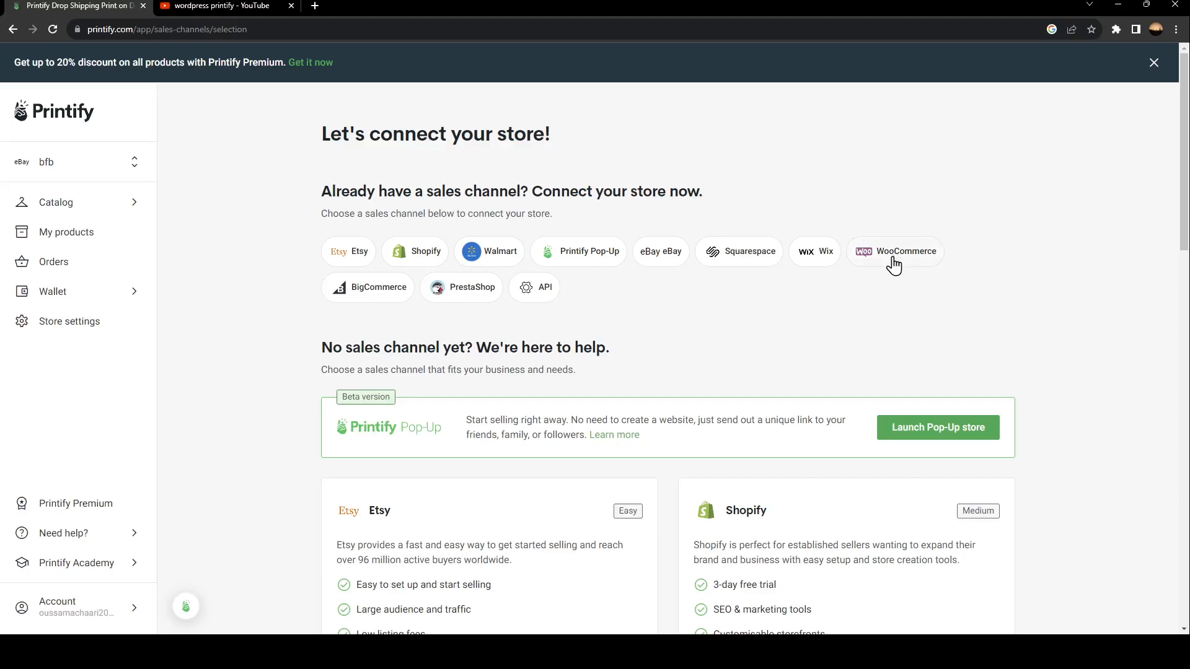
Choose WooCommerce as the sales channel and close the YouTube video tab
click(895, 251)
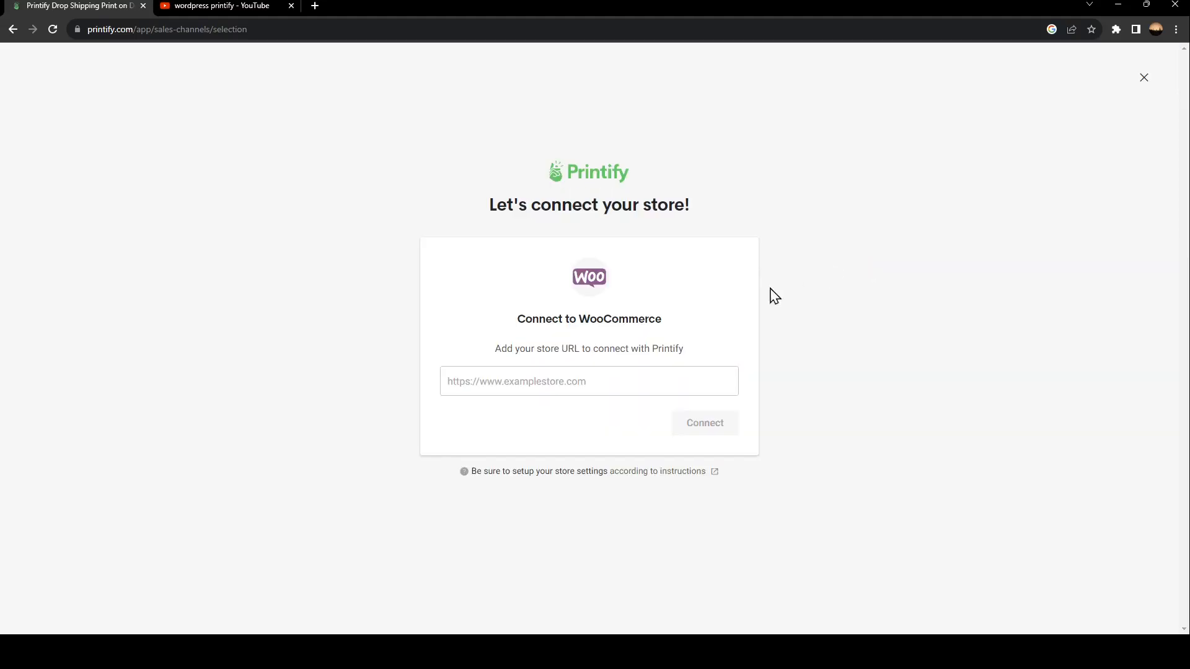
mouse_move(523, 337)
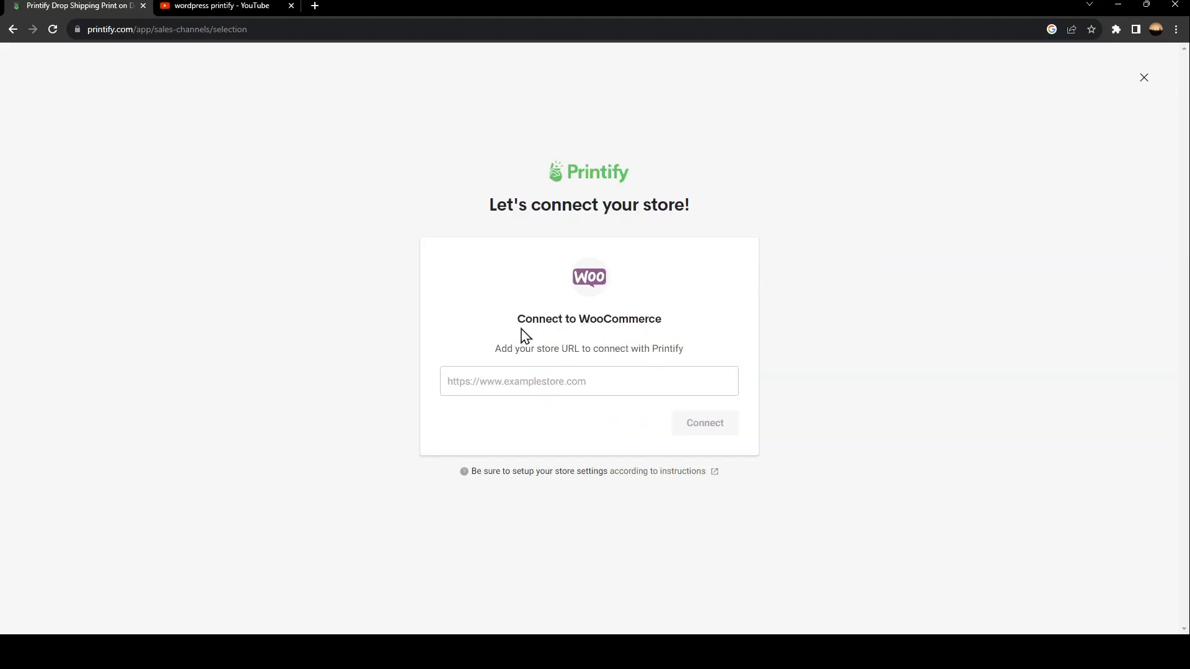
drag(494, 349, 643, 348)
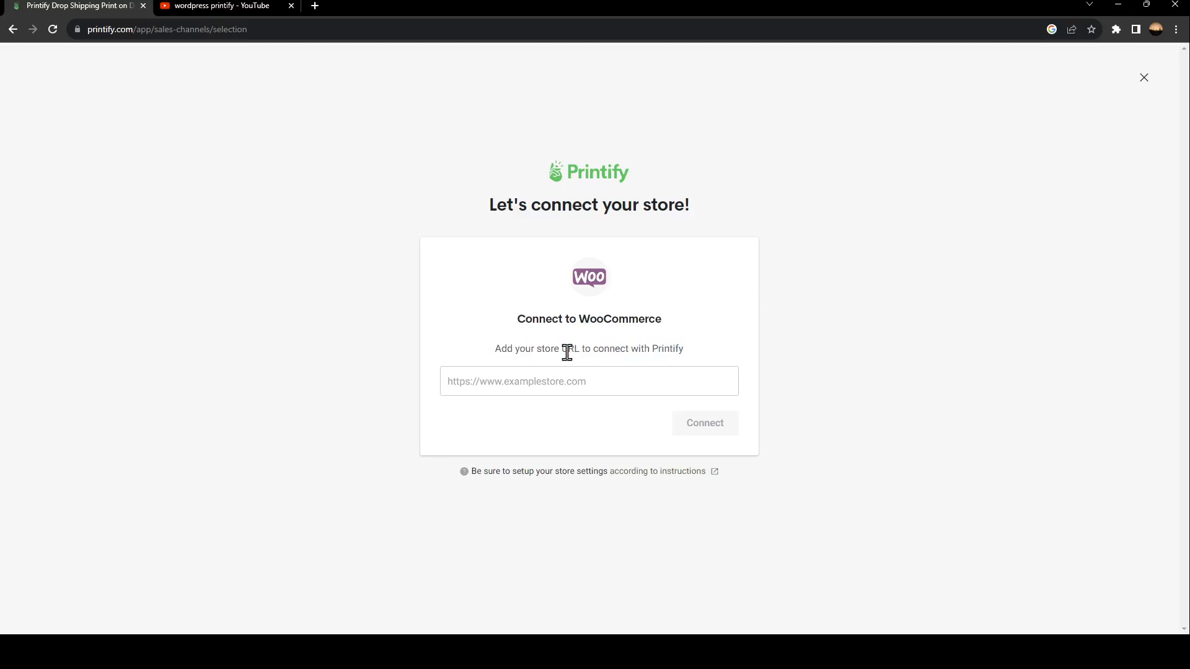
mouse_move(291, 10)
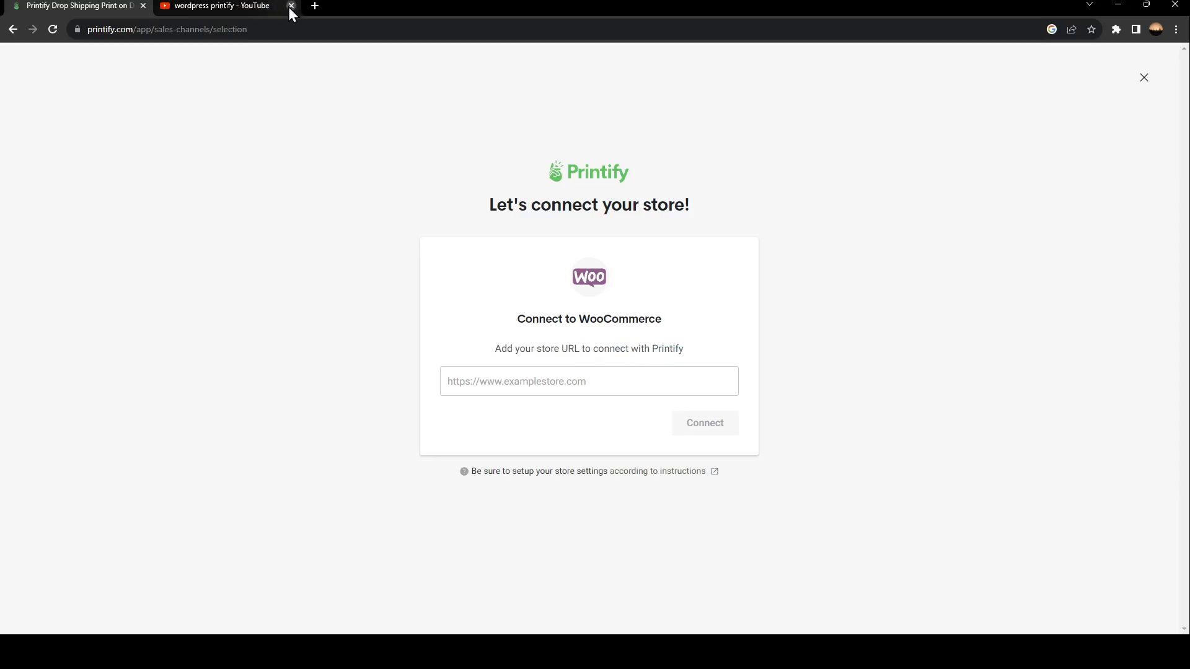
click(291, 7)
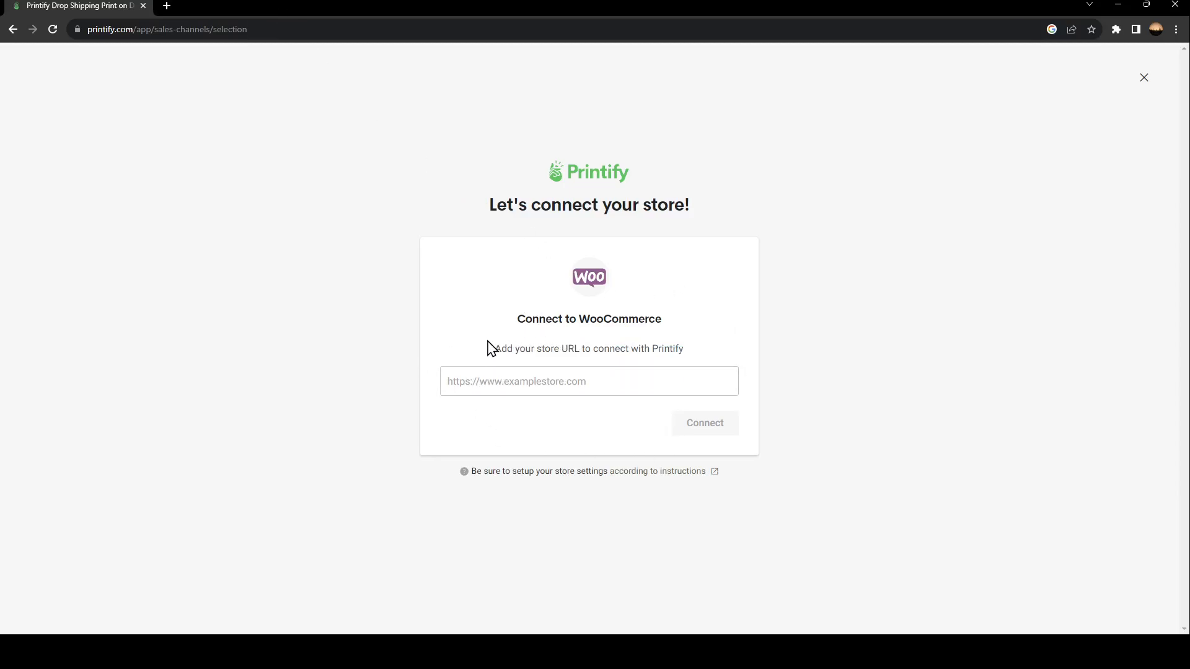
Try the still-empty store URL field, then start a new browser tab for WooCommerce My Stores
click(588, 381)
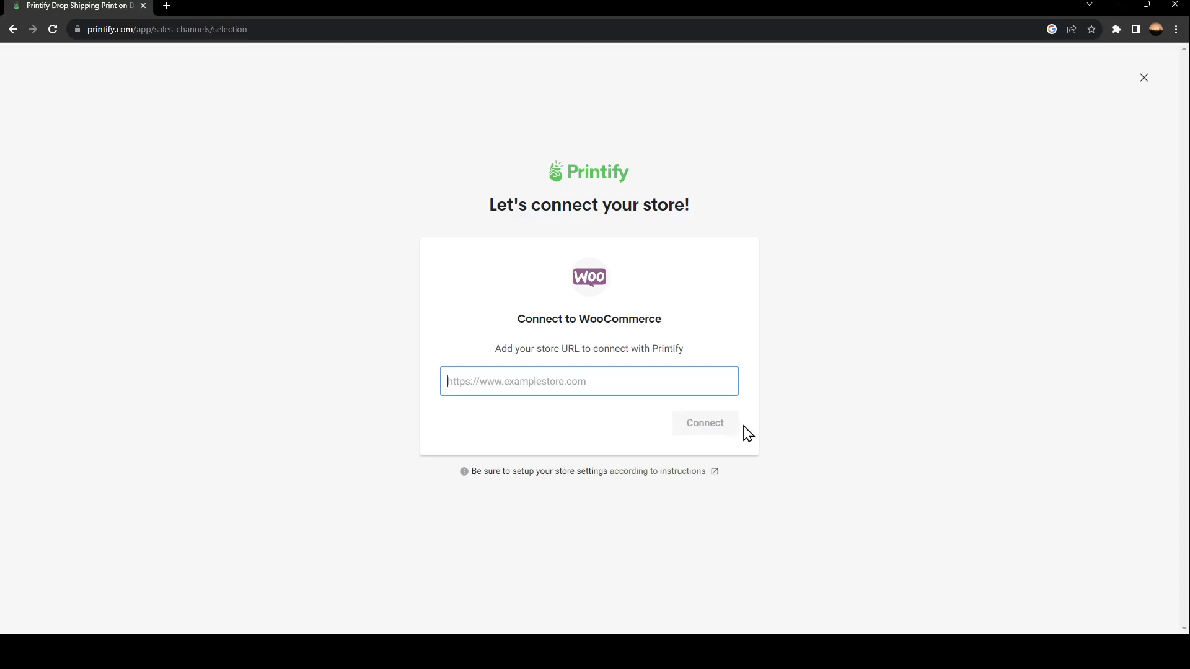
click(704, 423)
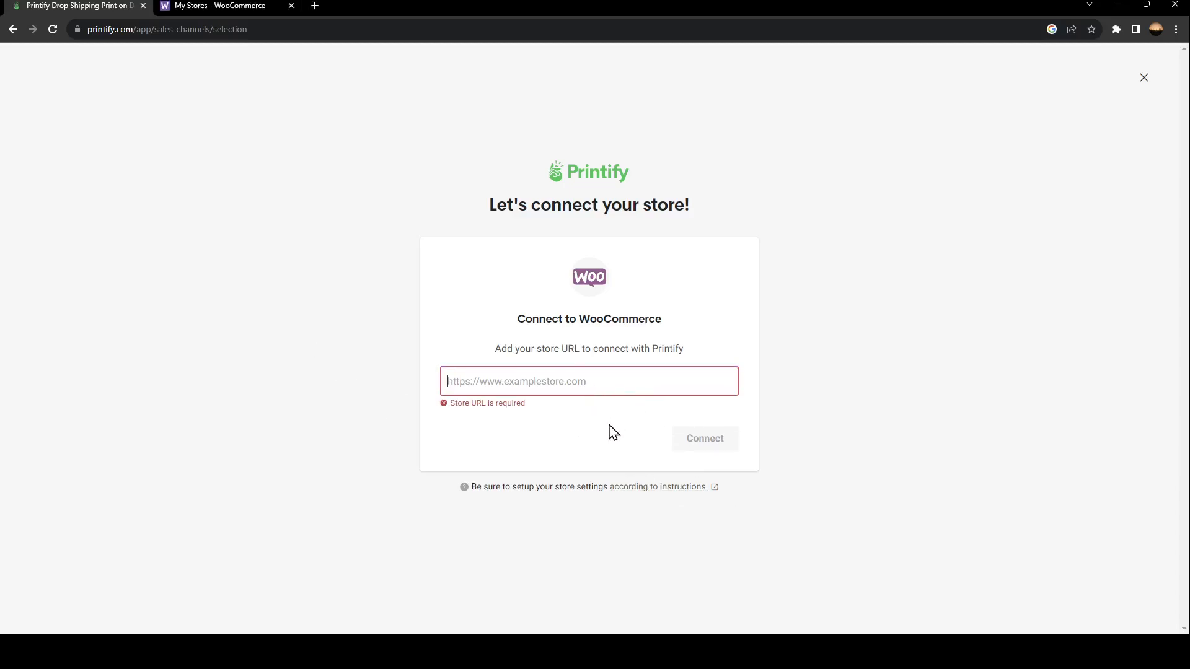
mouse_move(263, 205)
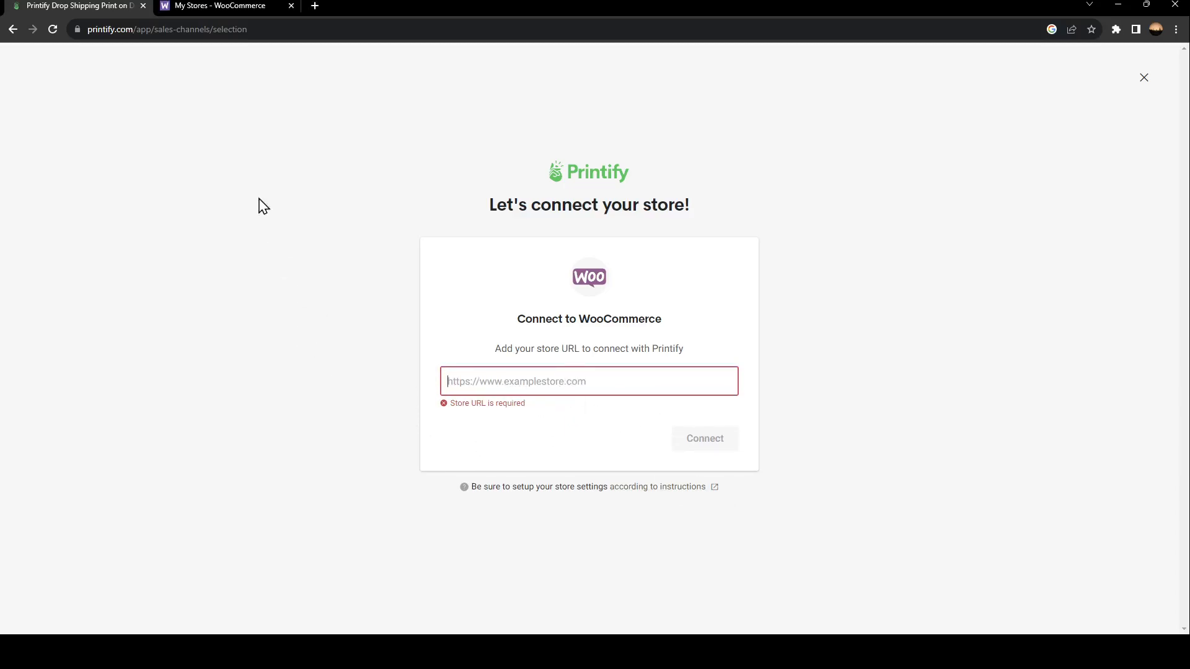
click(224, 5)
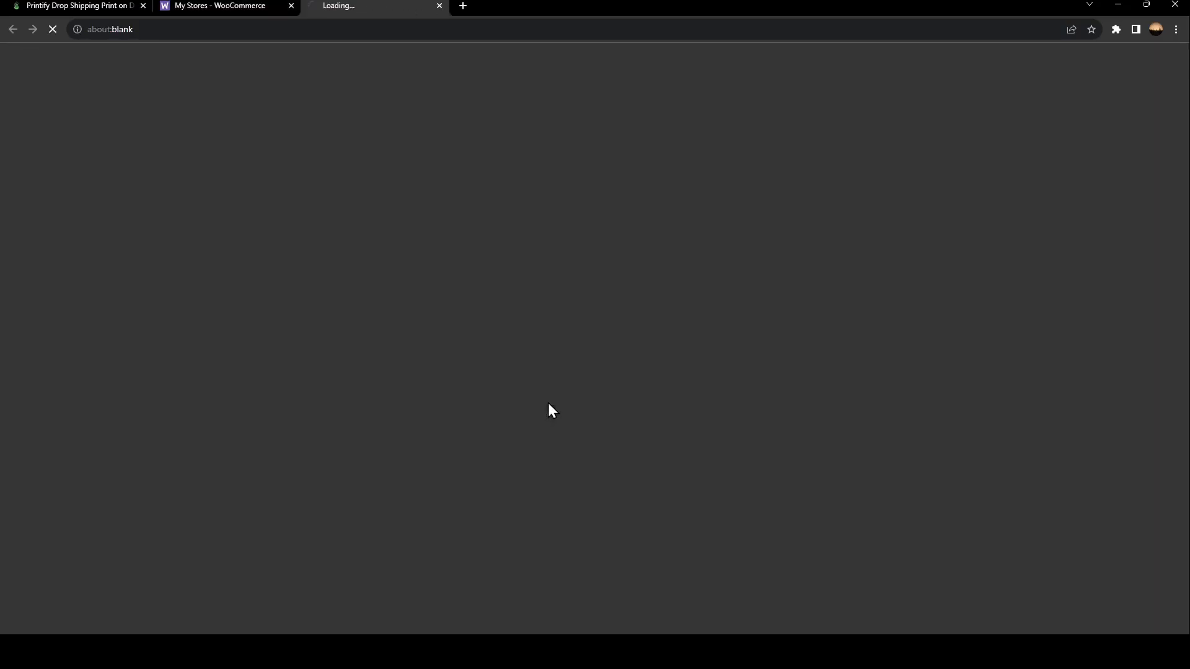
Open Site Title's WooCommerce admin home and storefront, then select the storefront's web address
click(220, 6)
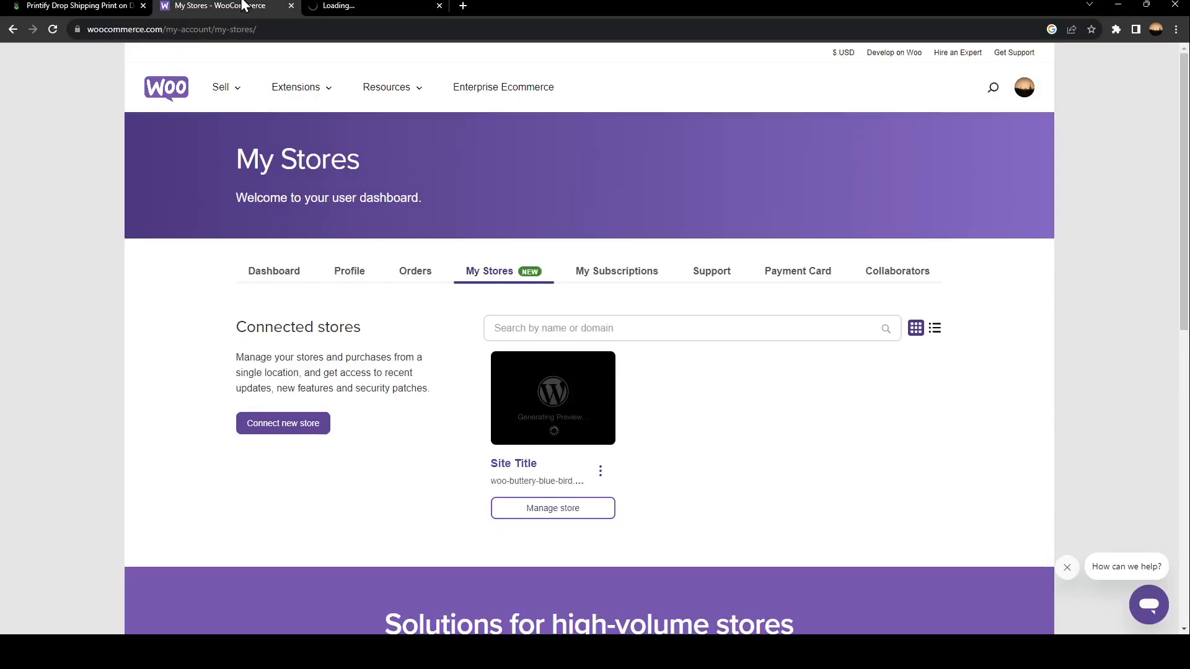
click(552, 507)
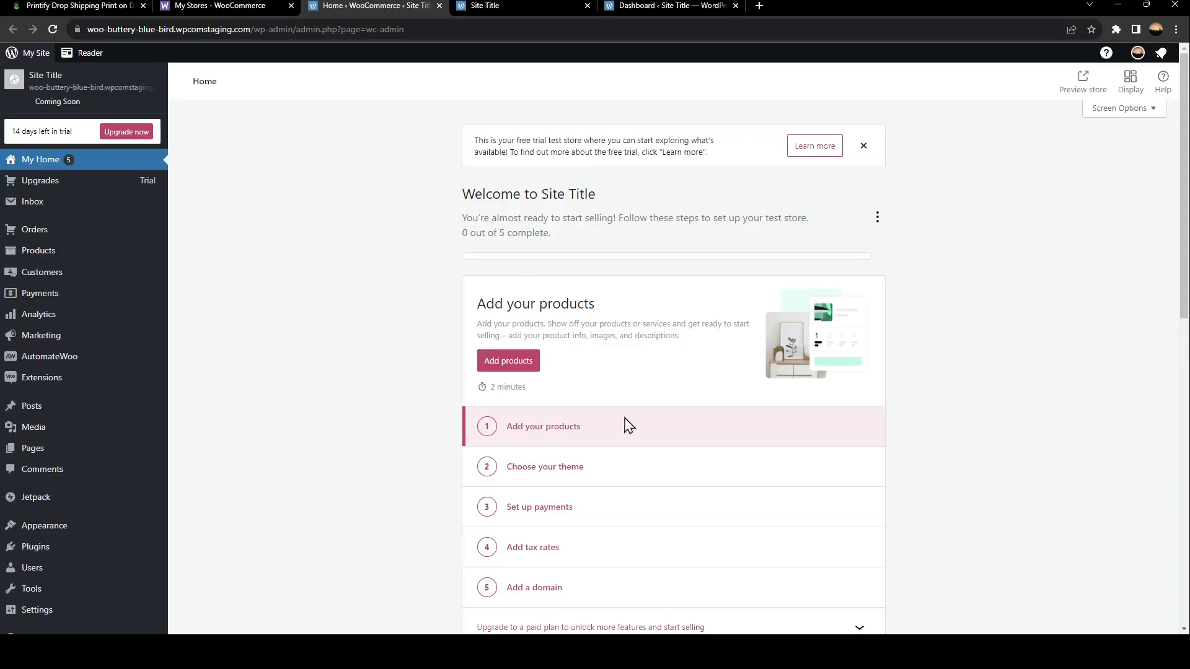
mouse_move(844, 516)
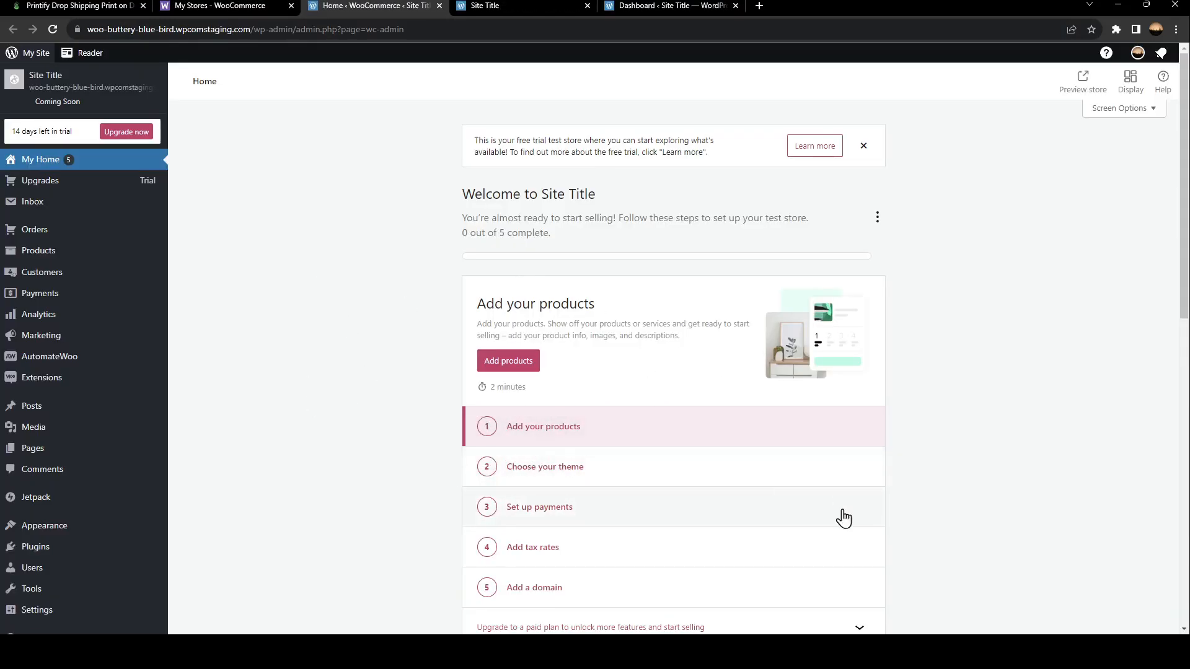
click(501, 6)
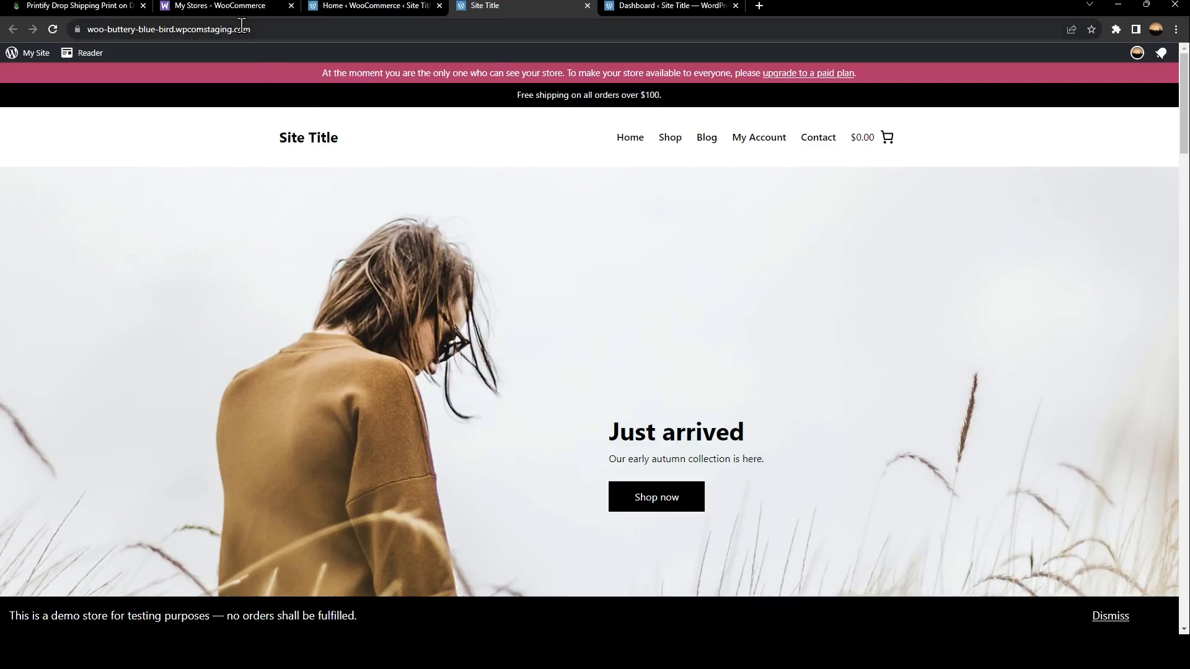
click(190, 29)
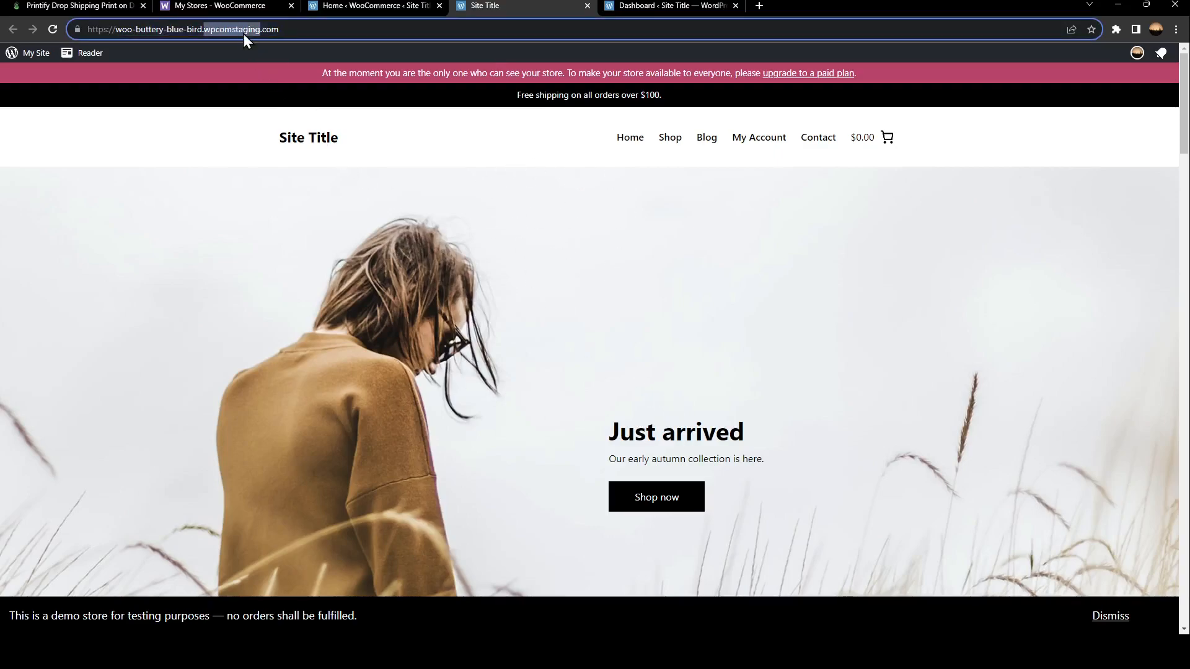
click(220, 6)
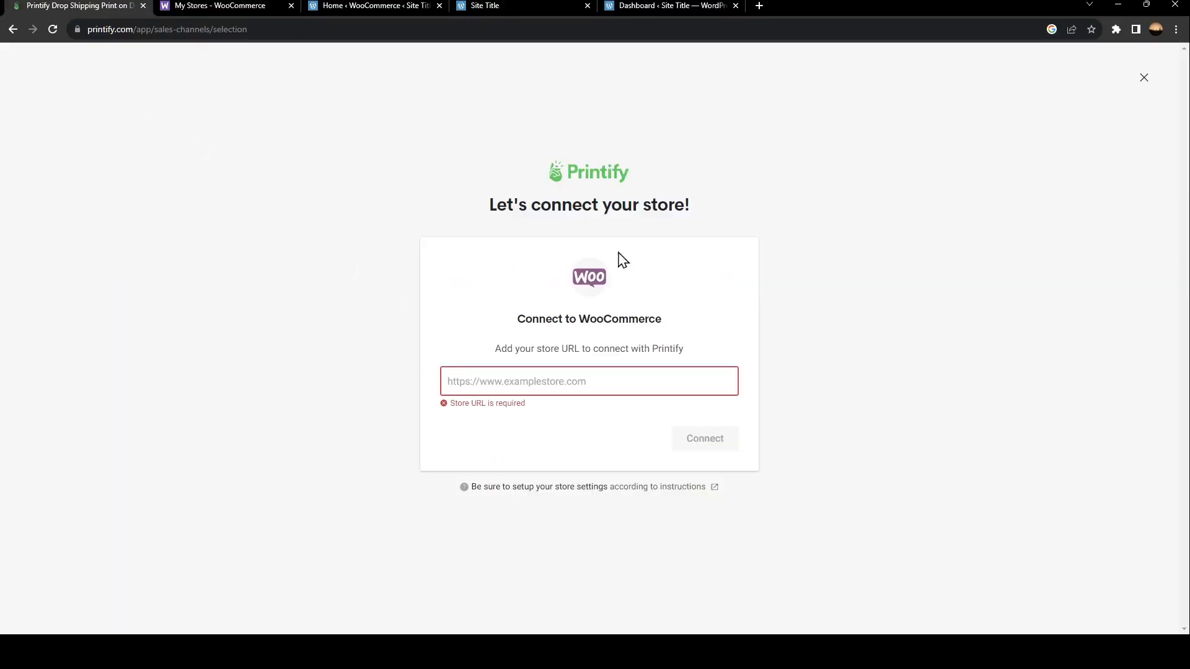
text(https://woo-buttery-blue-bird.wpcomstaging.com/)
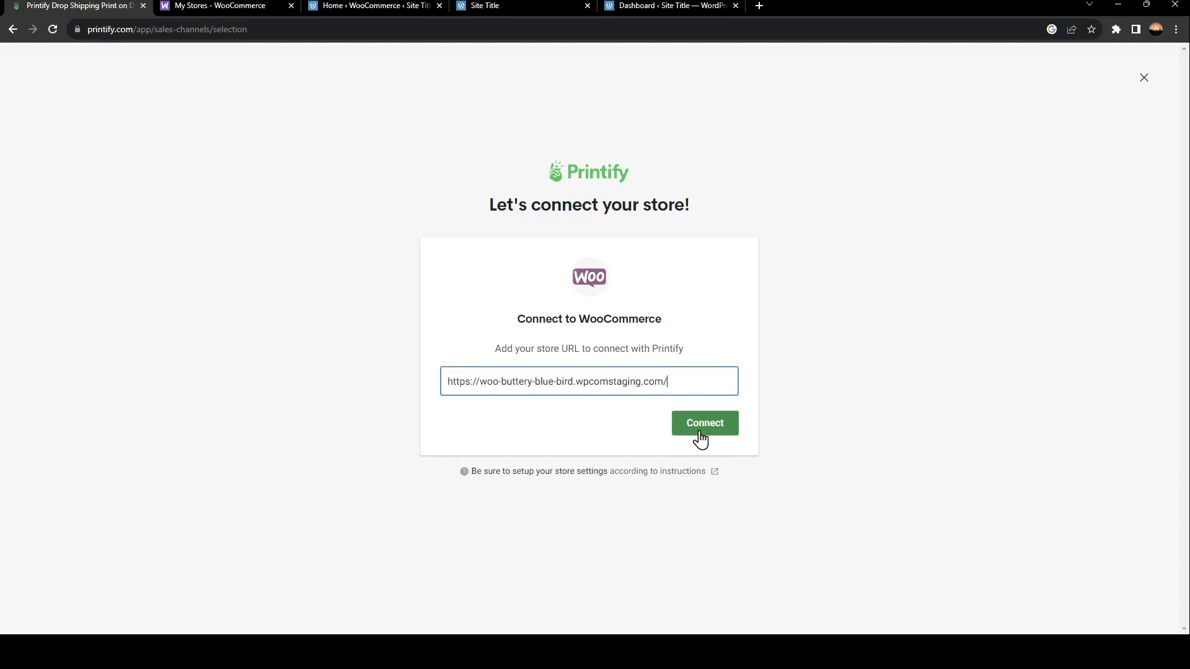
click(703, 422)
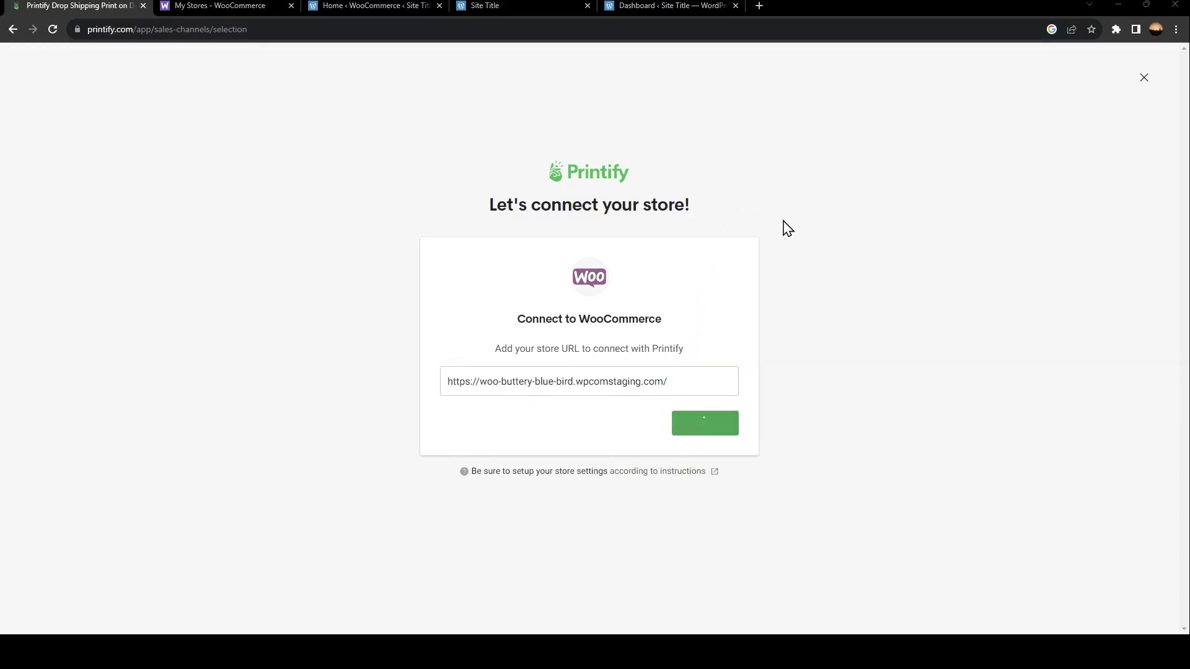
click(703, 423)
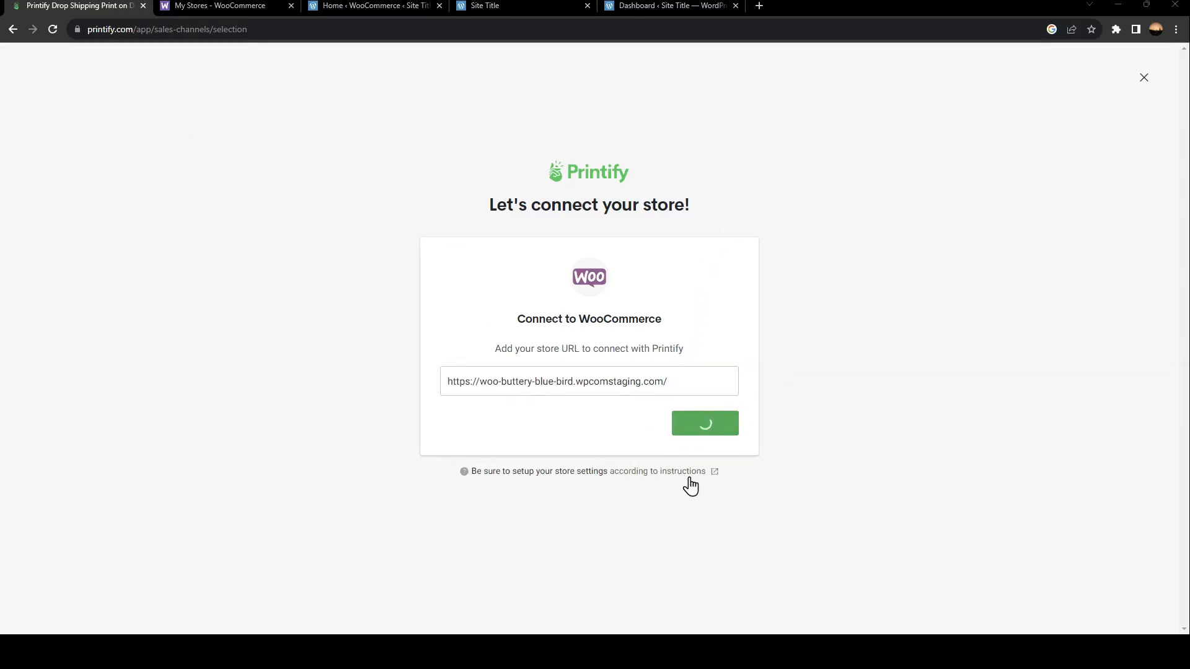
mouse_move(784, 490)
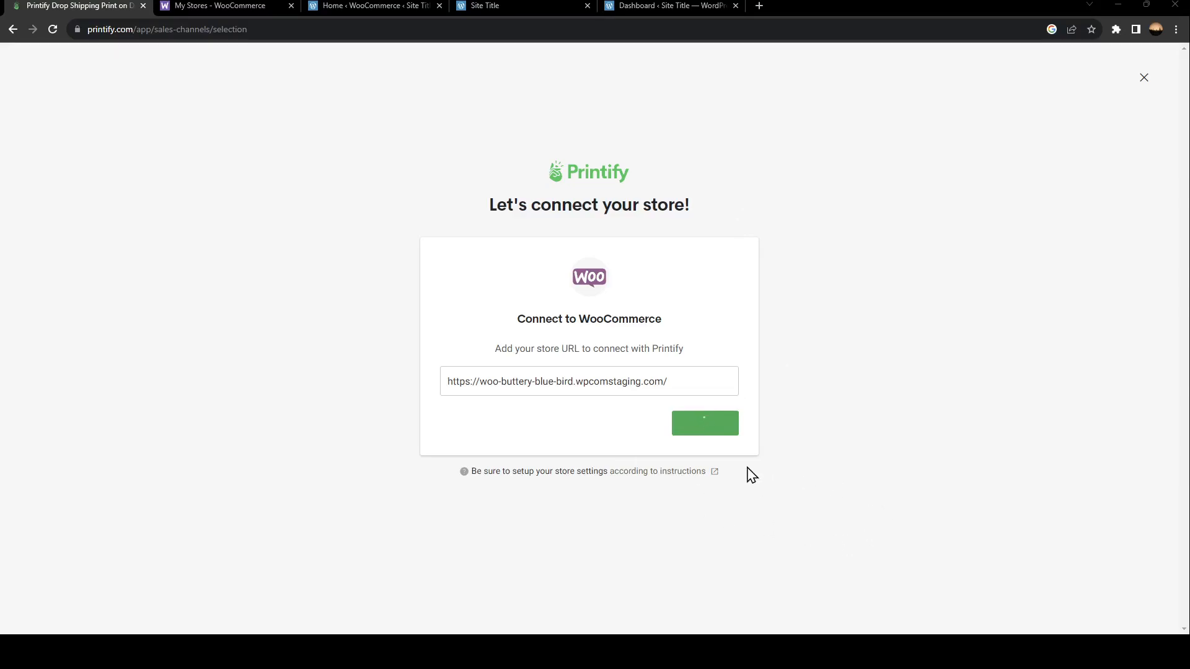
Close the Congrats popup to reveal Site Title's empty My Products page
click(702, 423)
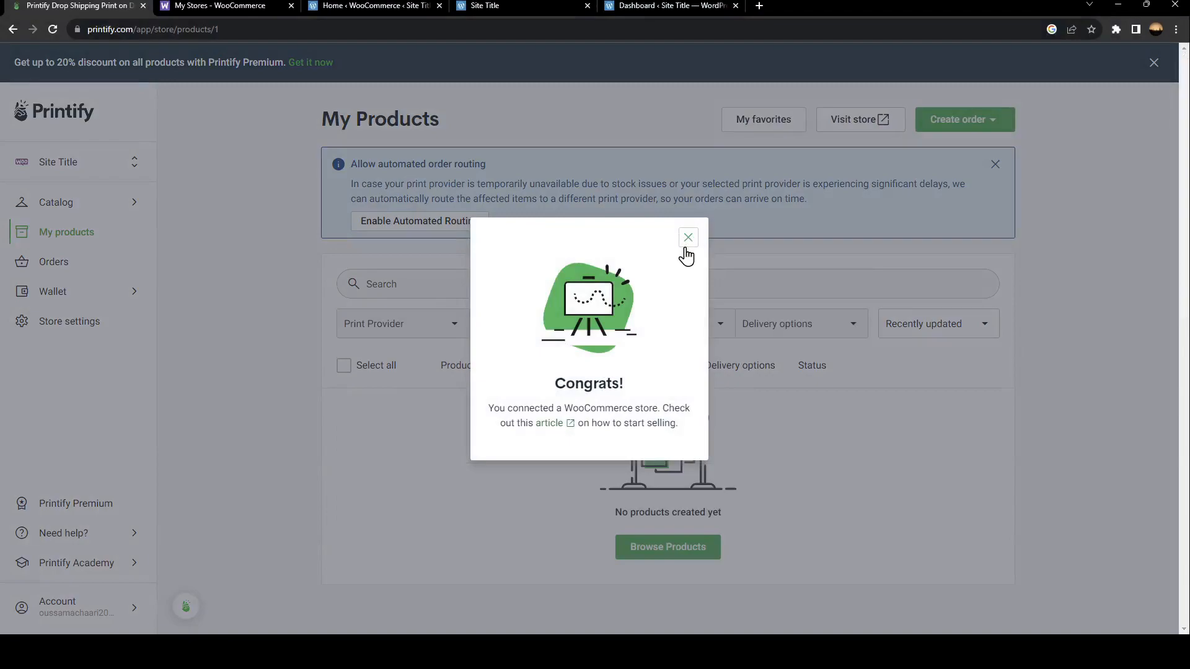
click(688, 238)
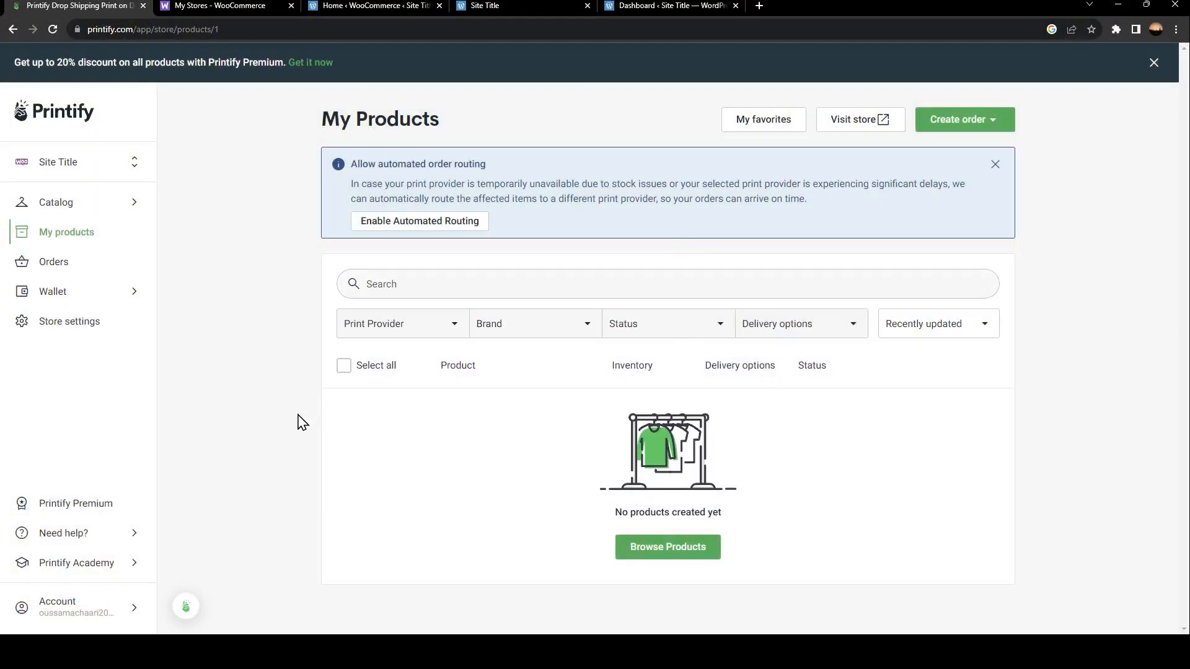
mouse_move(324, 442)
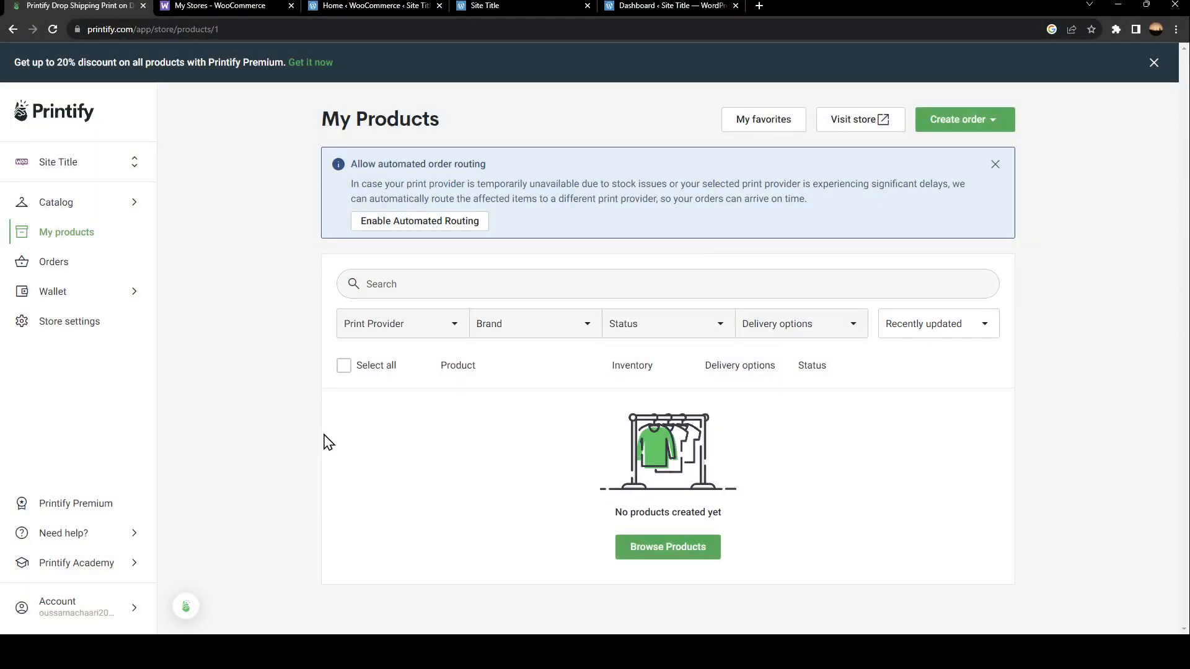